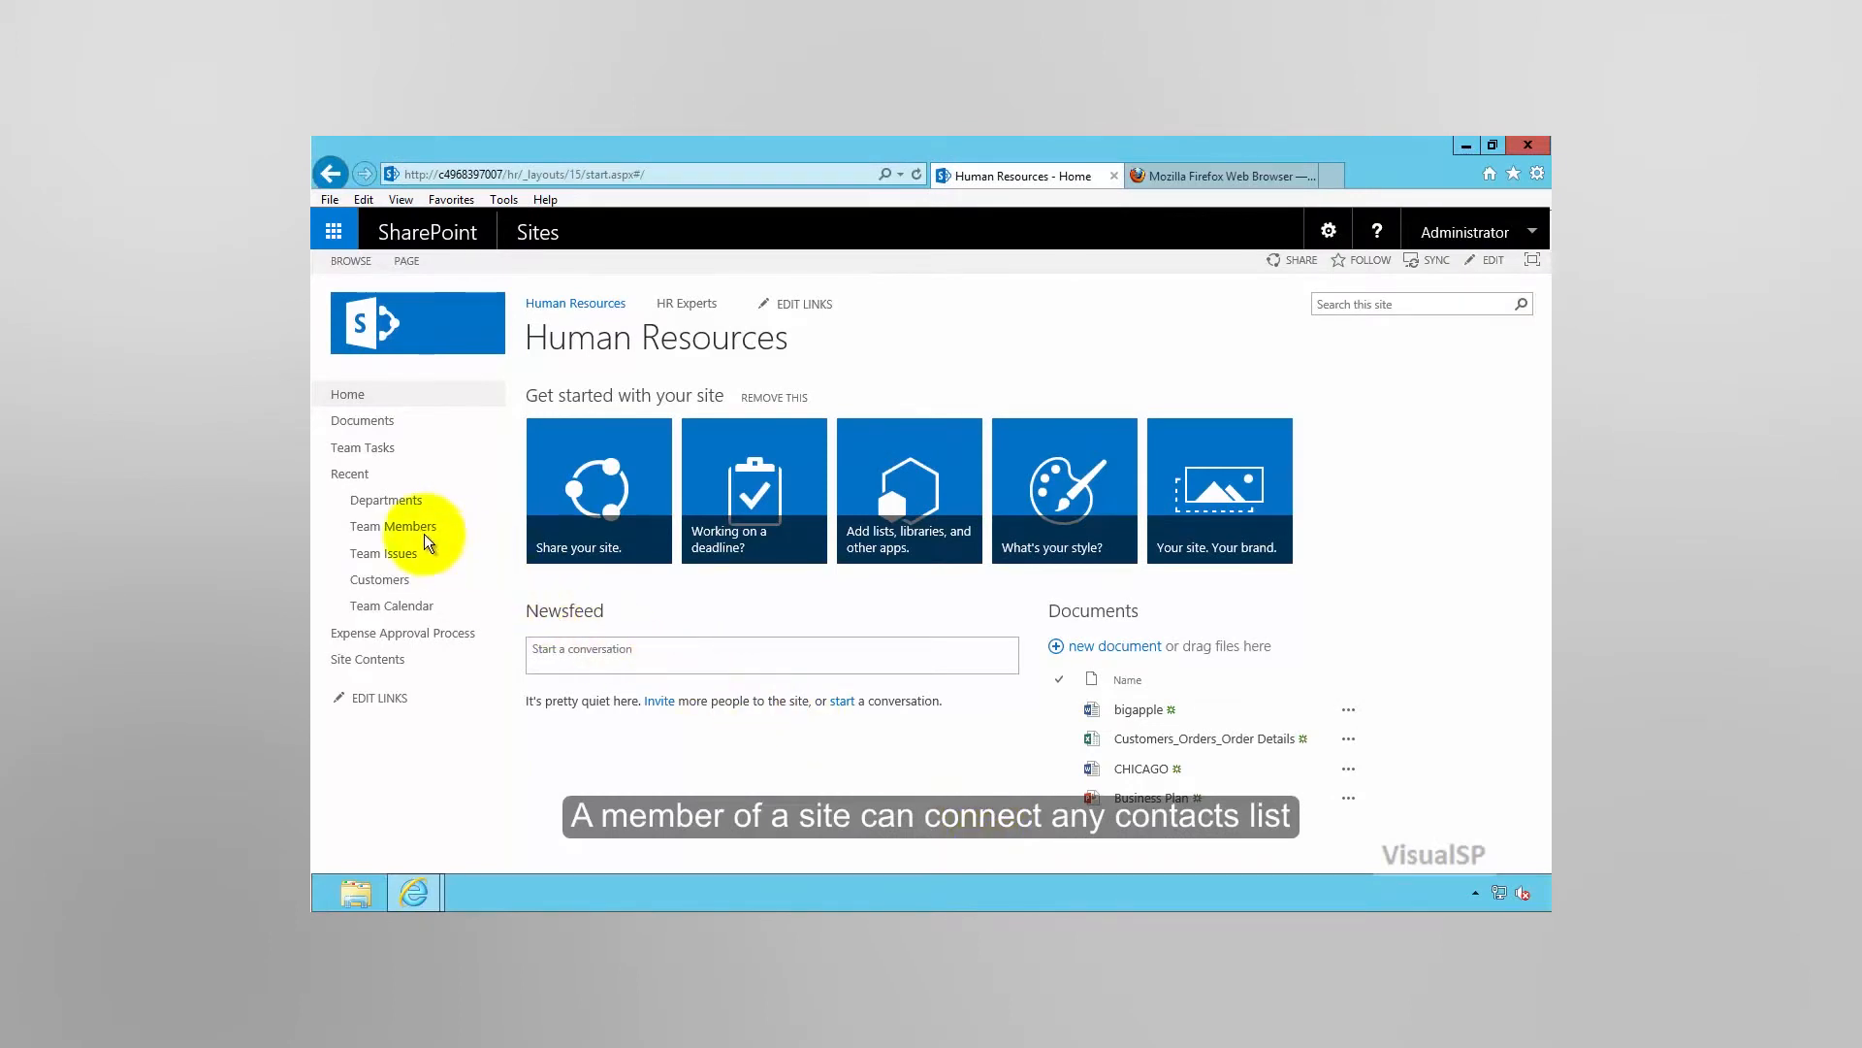
Open the Team Members list under Recent on the Human Resources site.
{"action": "left_click", "coordinate": [392, 526]}
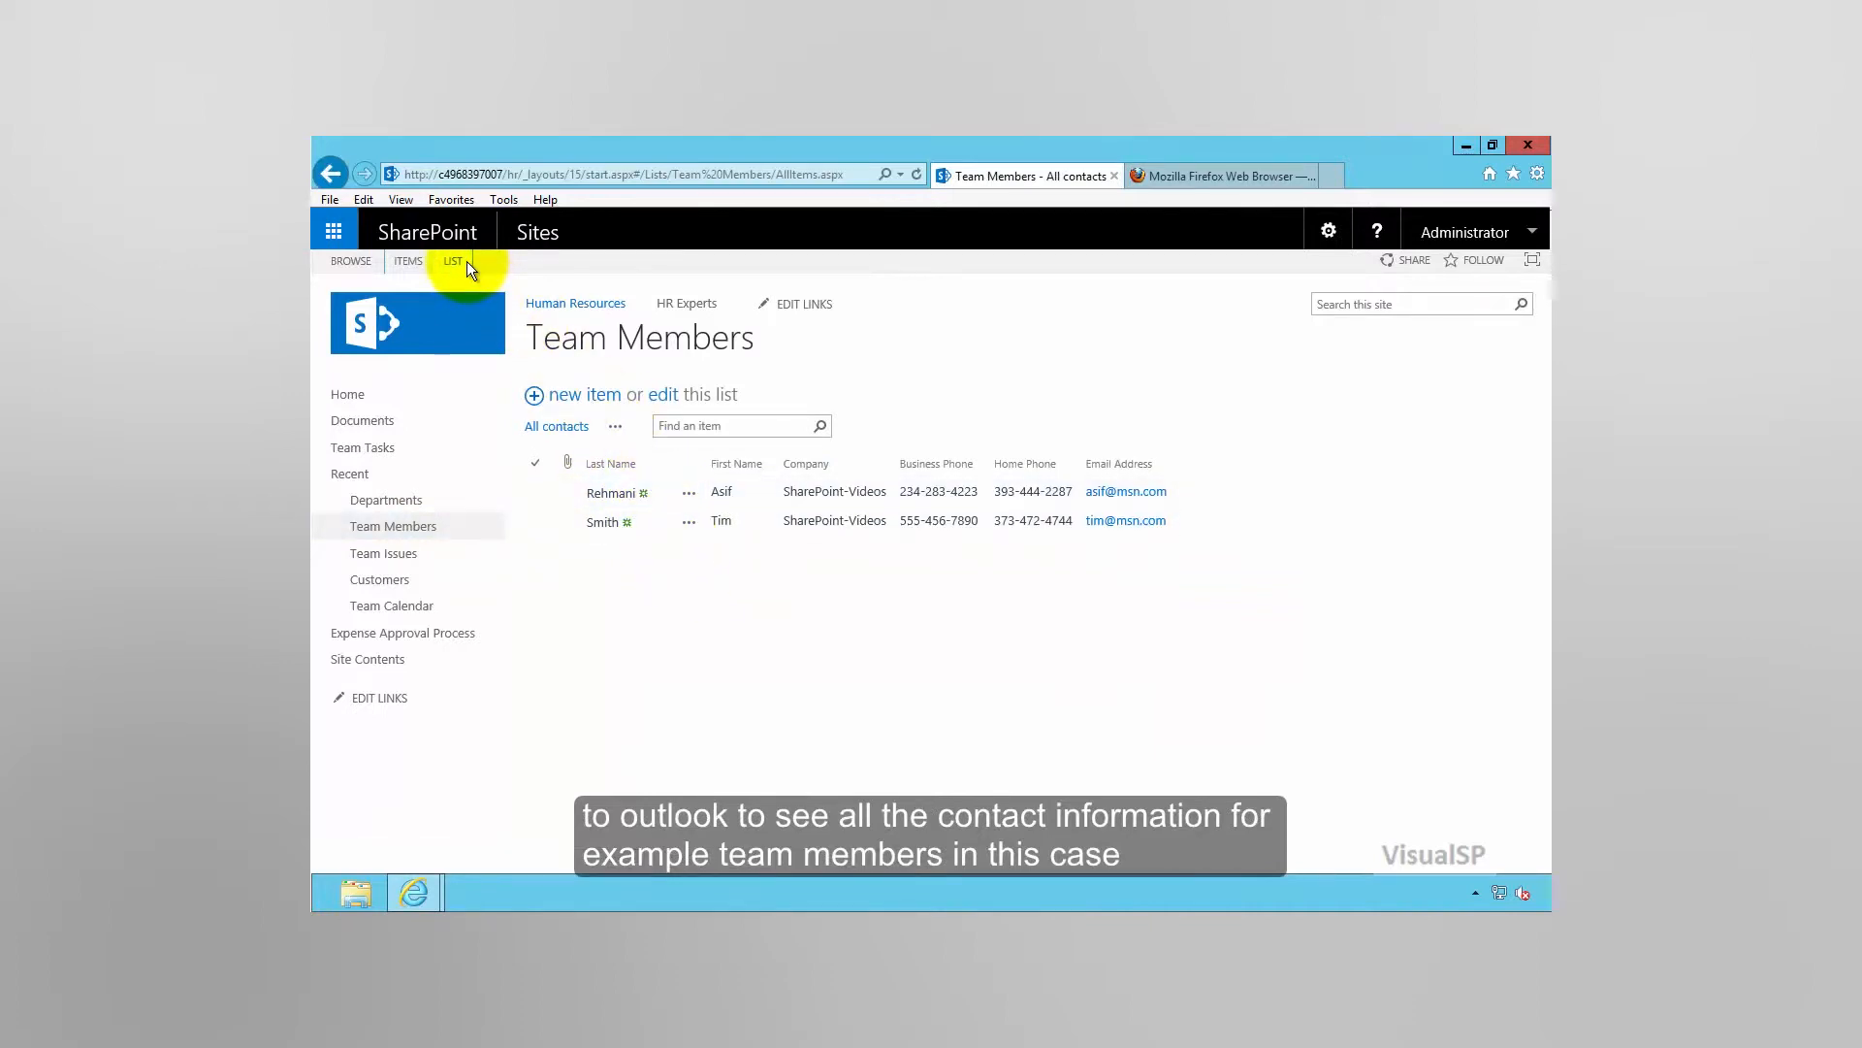
Connect the Team Members list to Outlook and allow the site to launch Outlook.
{"action": "left_click", "coordinate": [453, 260]}
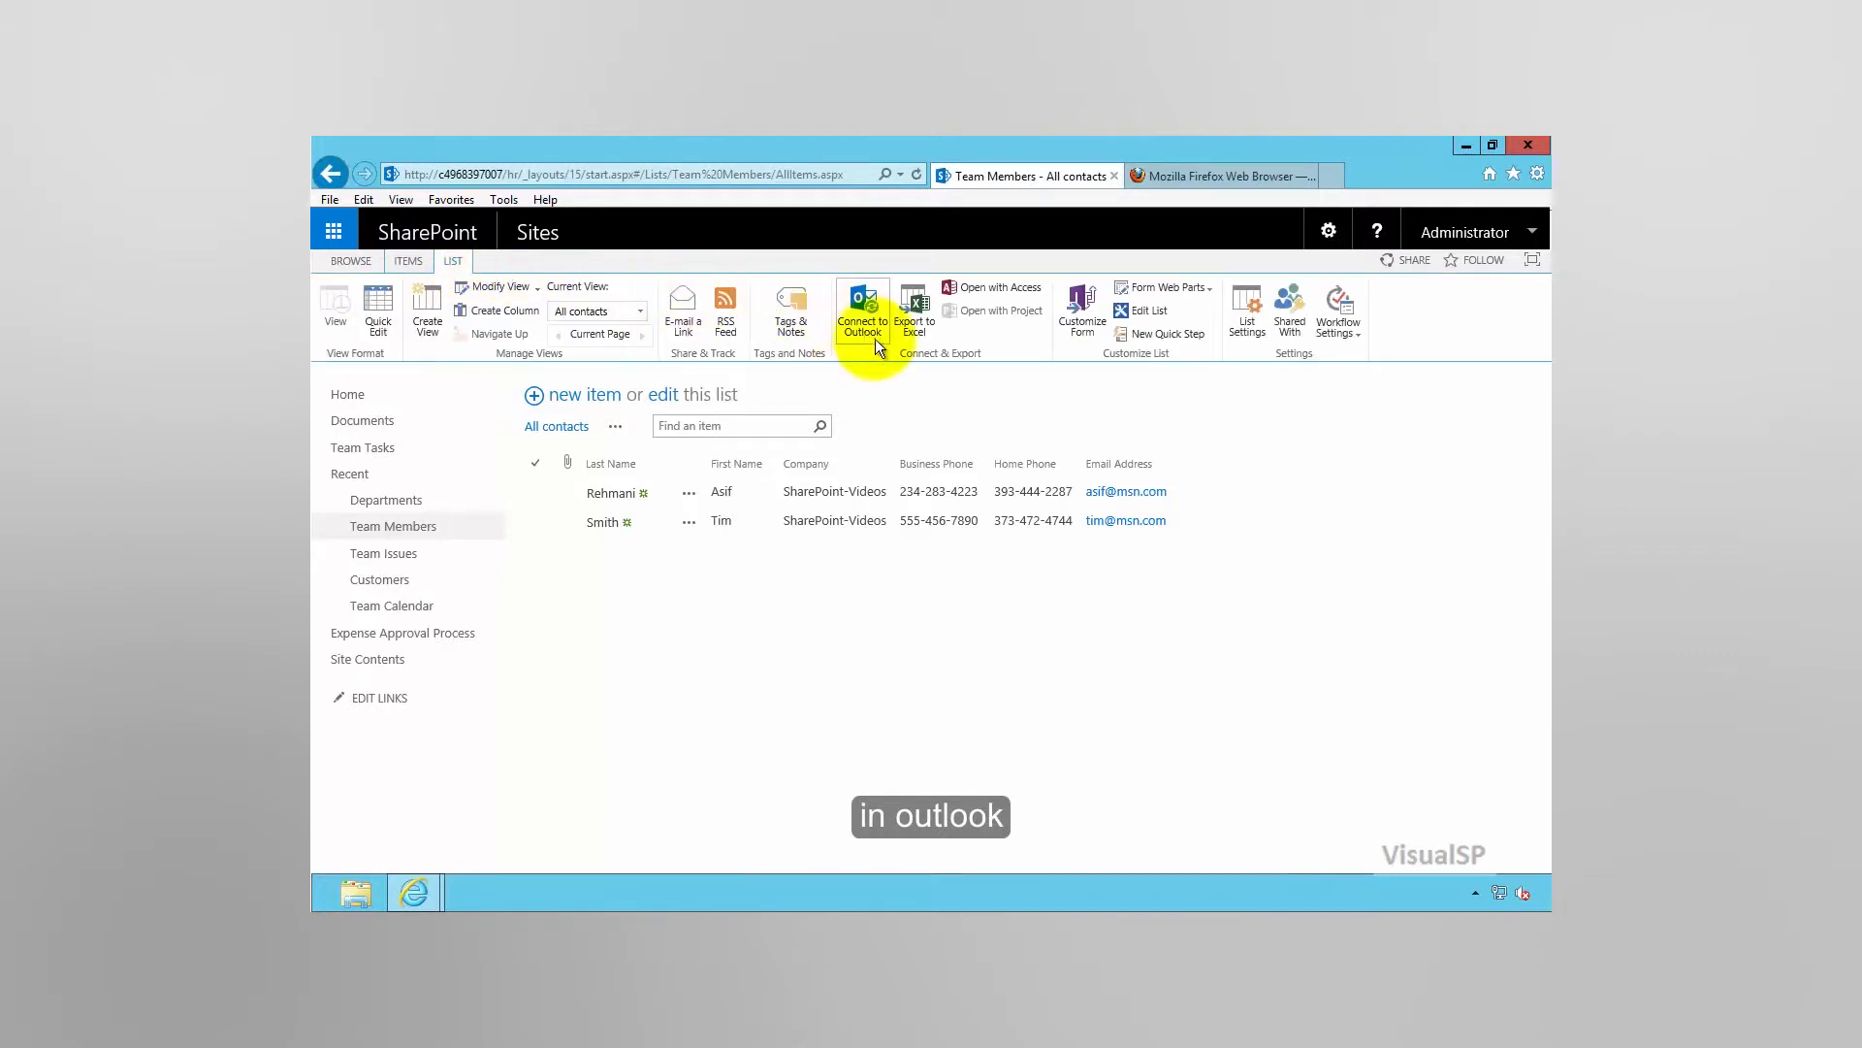
{"action": "mouse_move", "coordinate": [862, 312]}
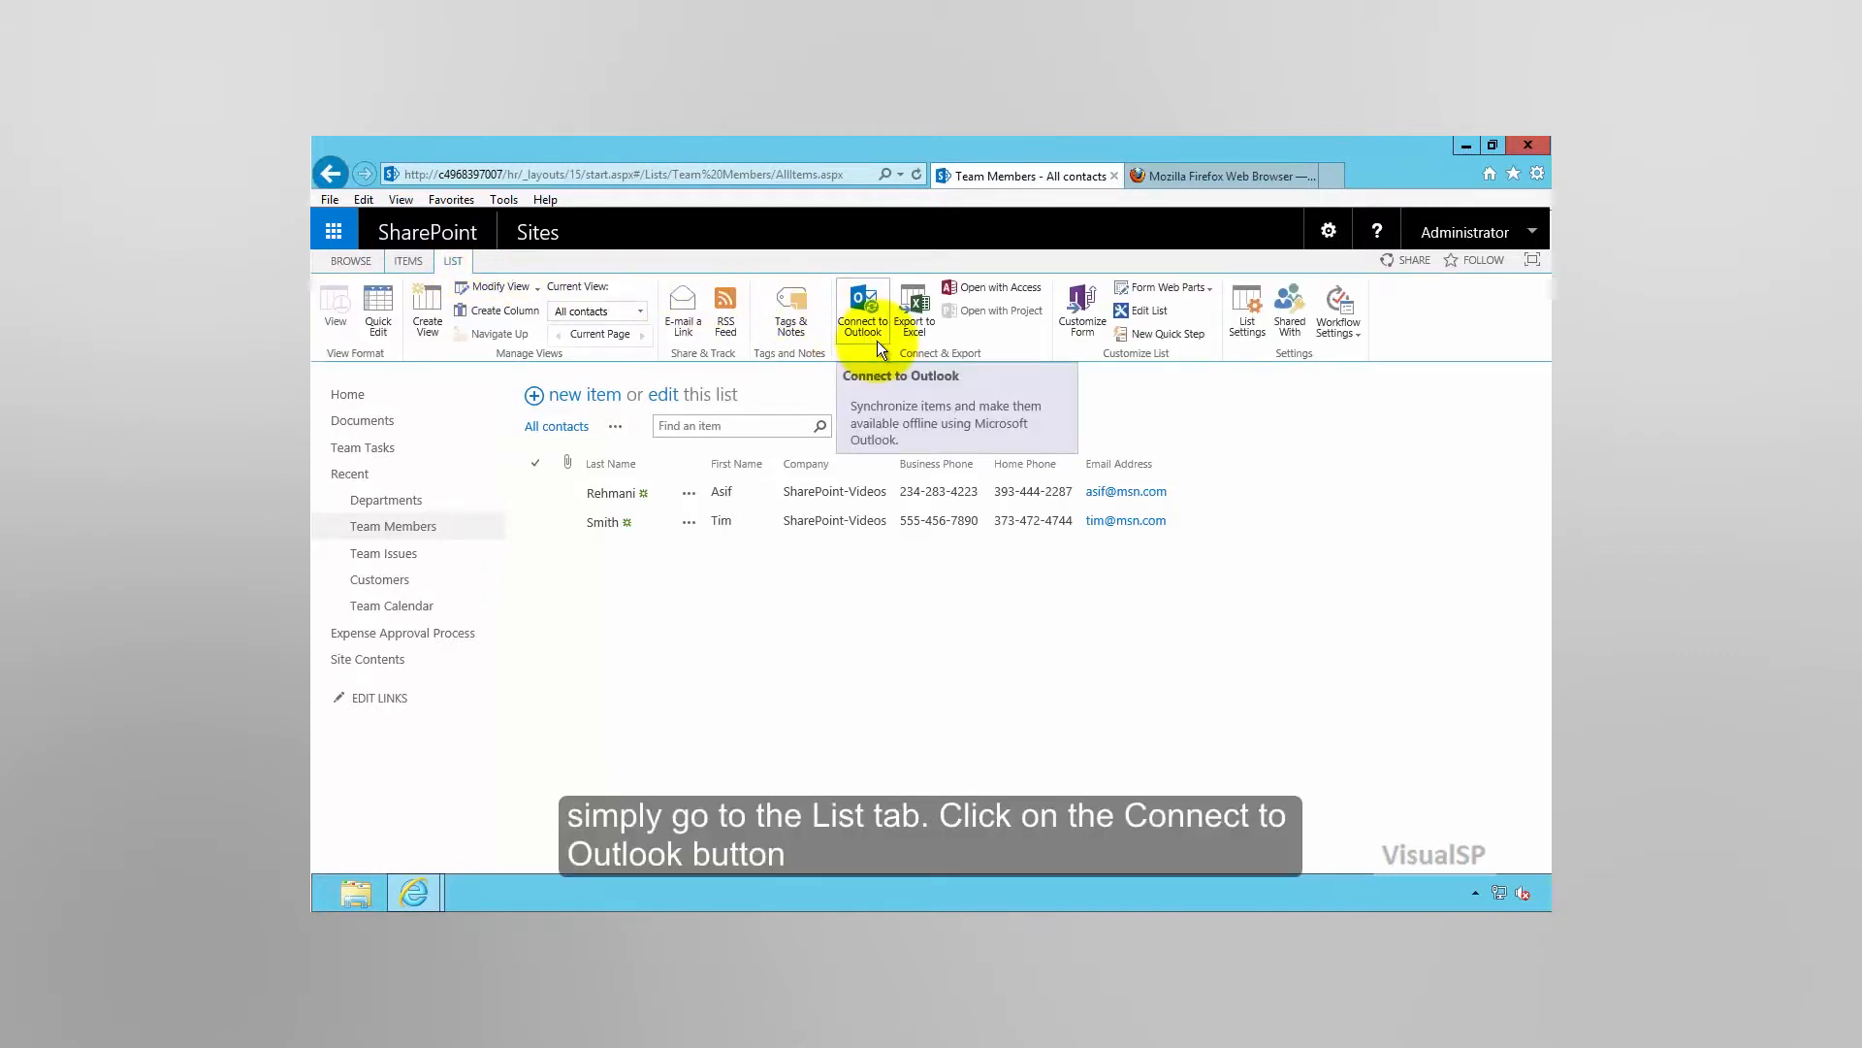
{"action": "left_click", "coordinate": [862, 309]}
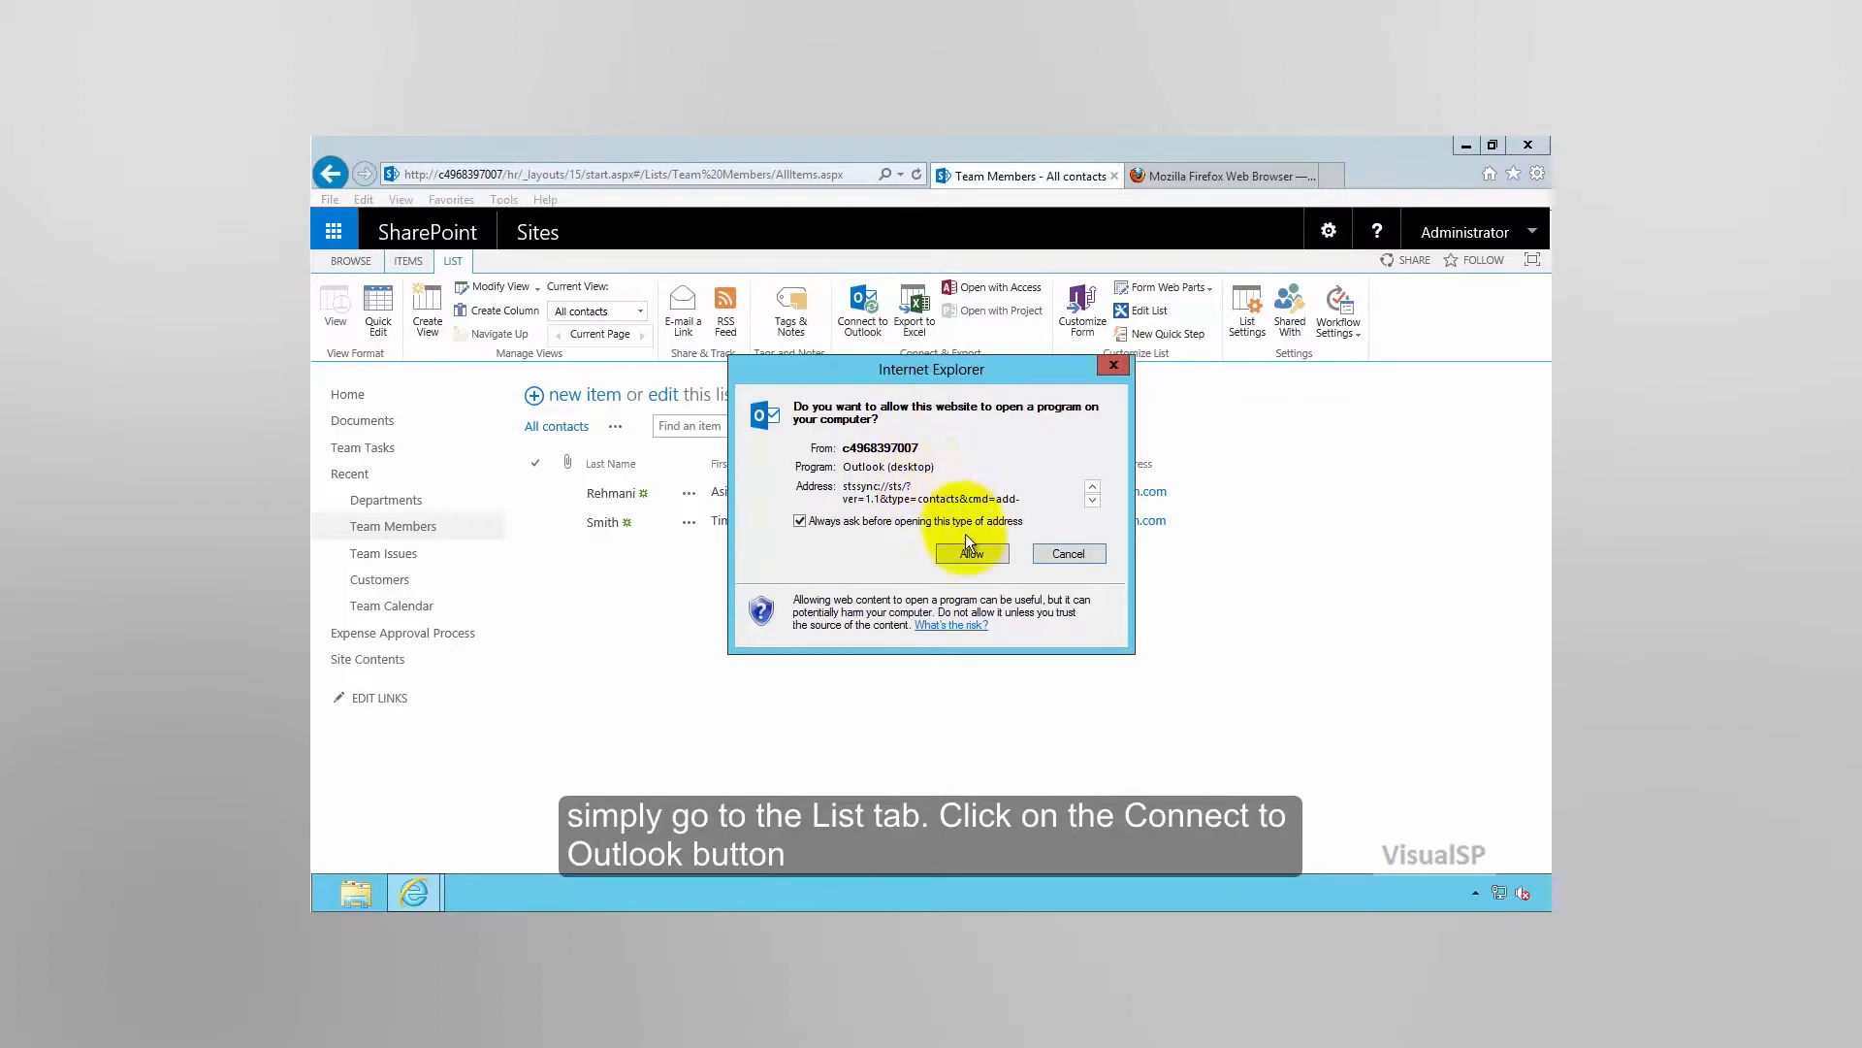
{"action": "left_click", "coordinate": [970, 552]}
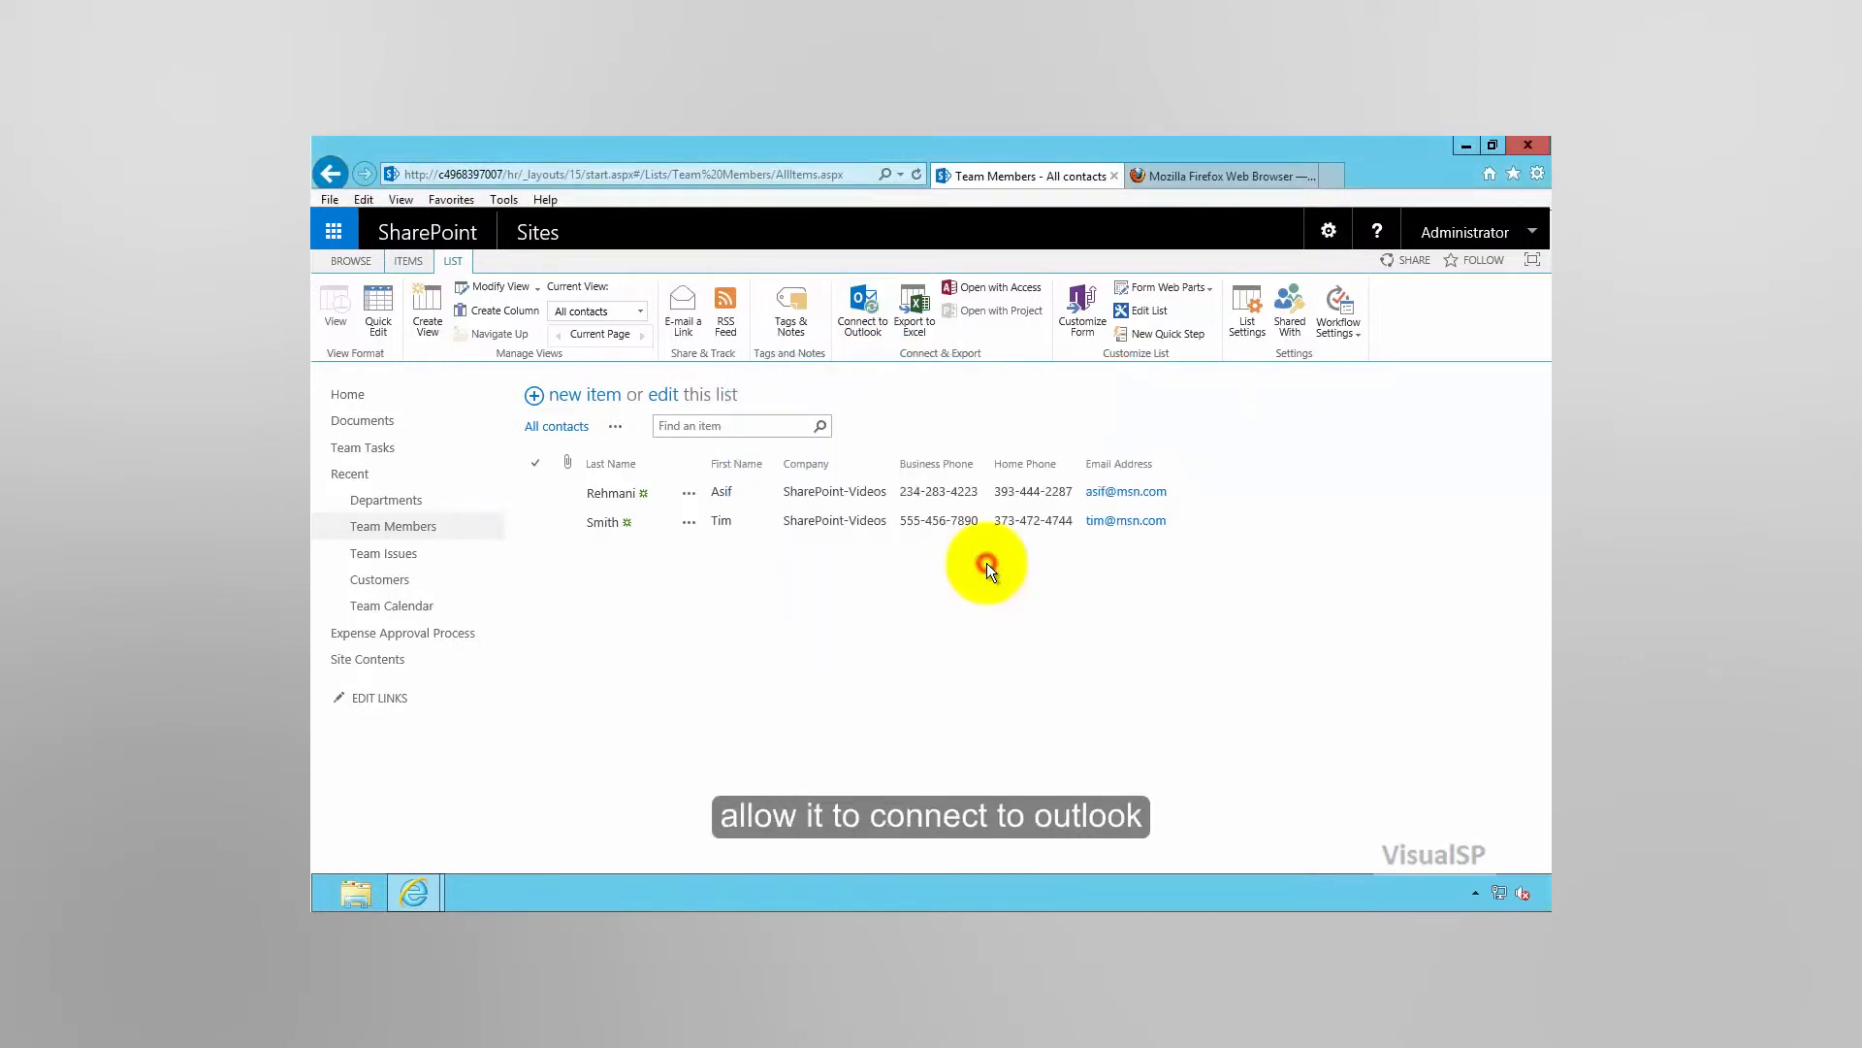
{"action": "left_click", "coordinate": [862, 312]}
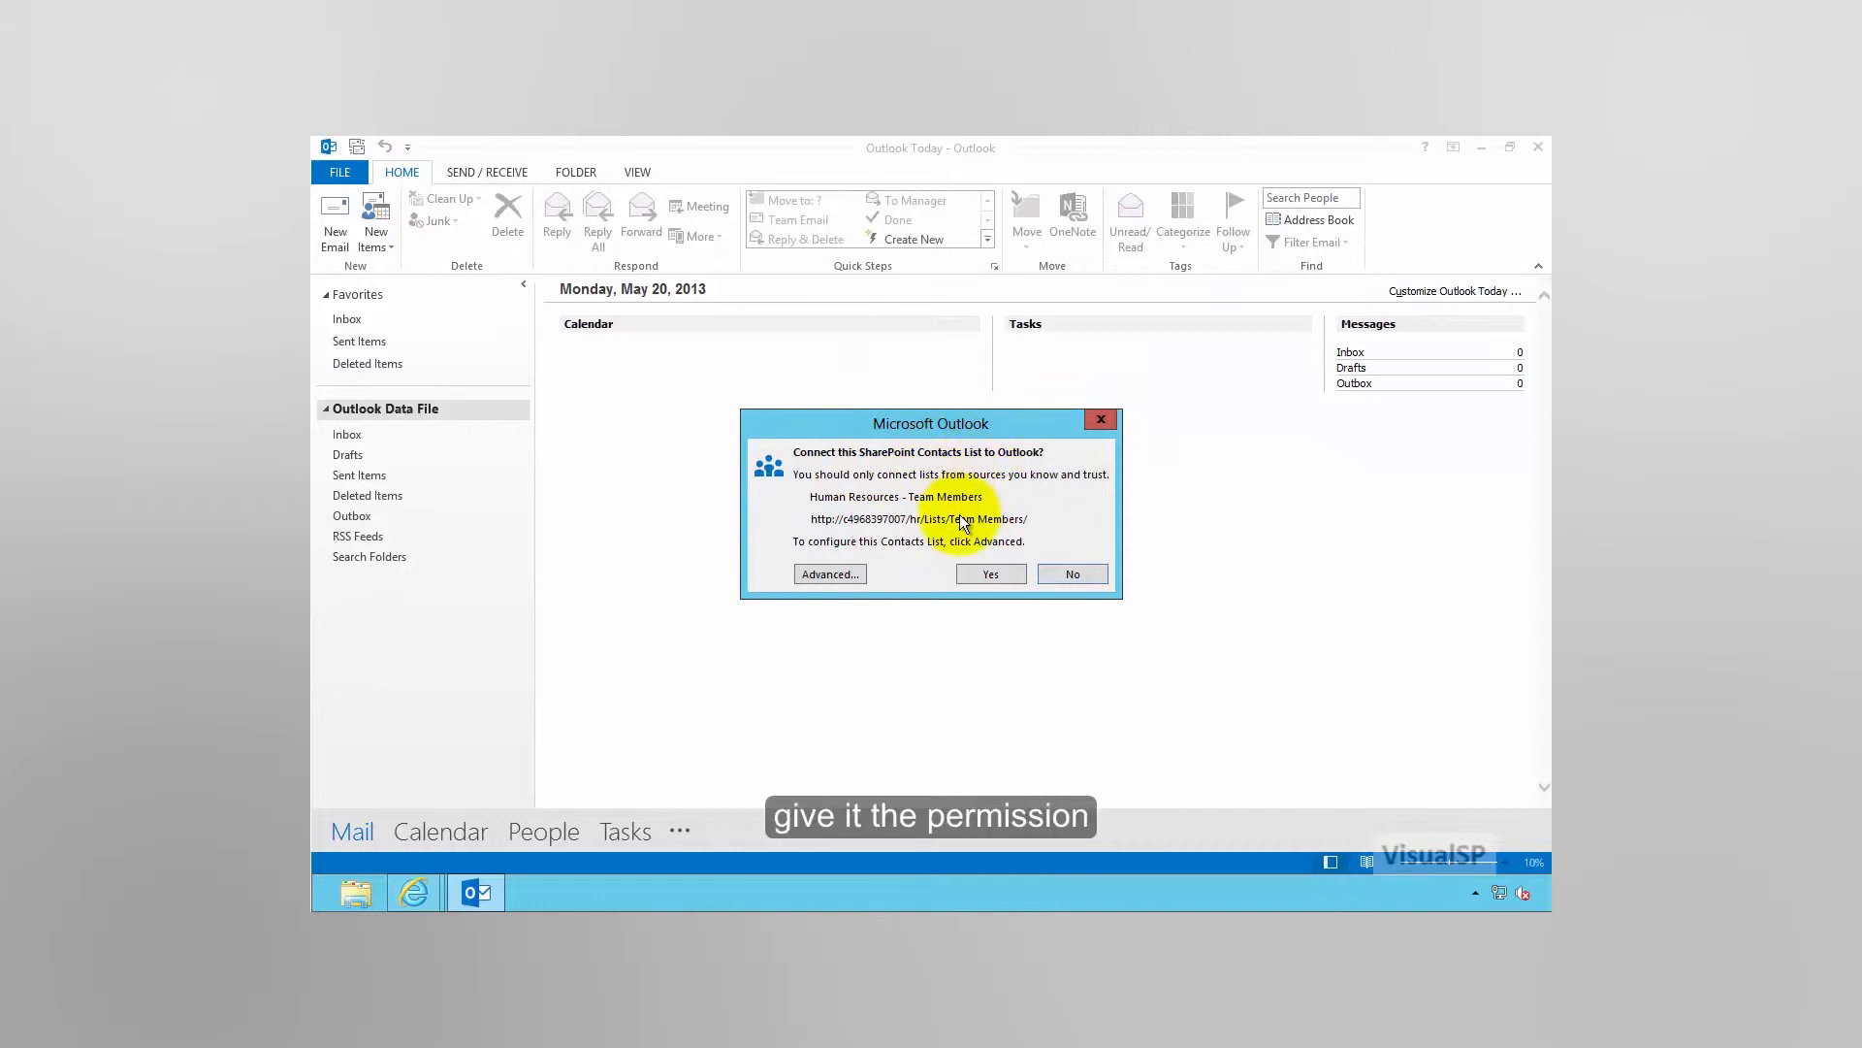
{"action": "left_click", "coordinate": [989, 573]}
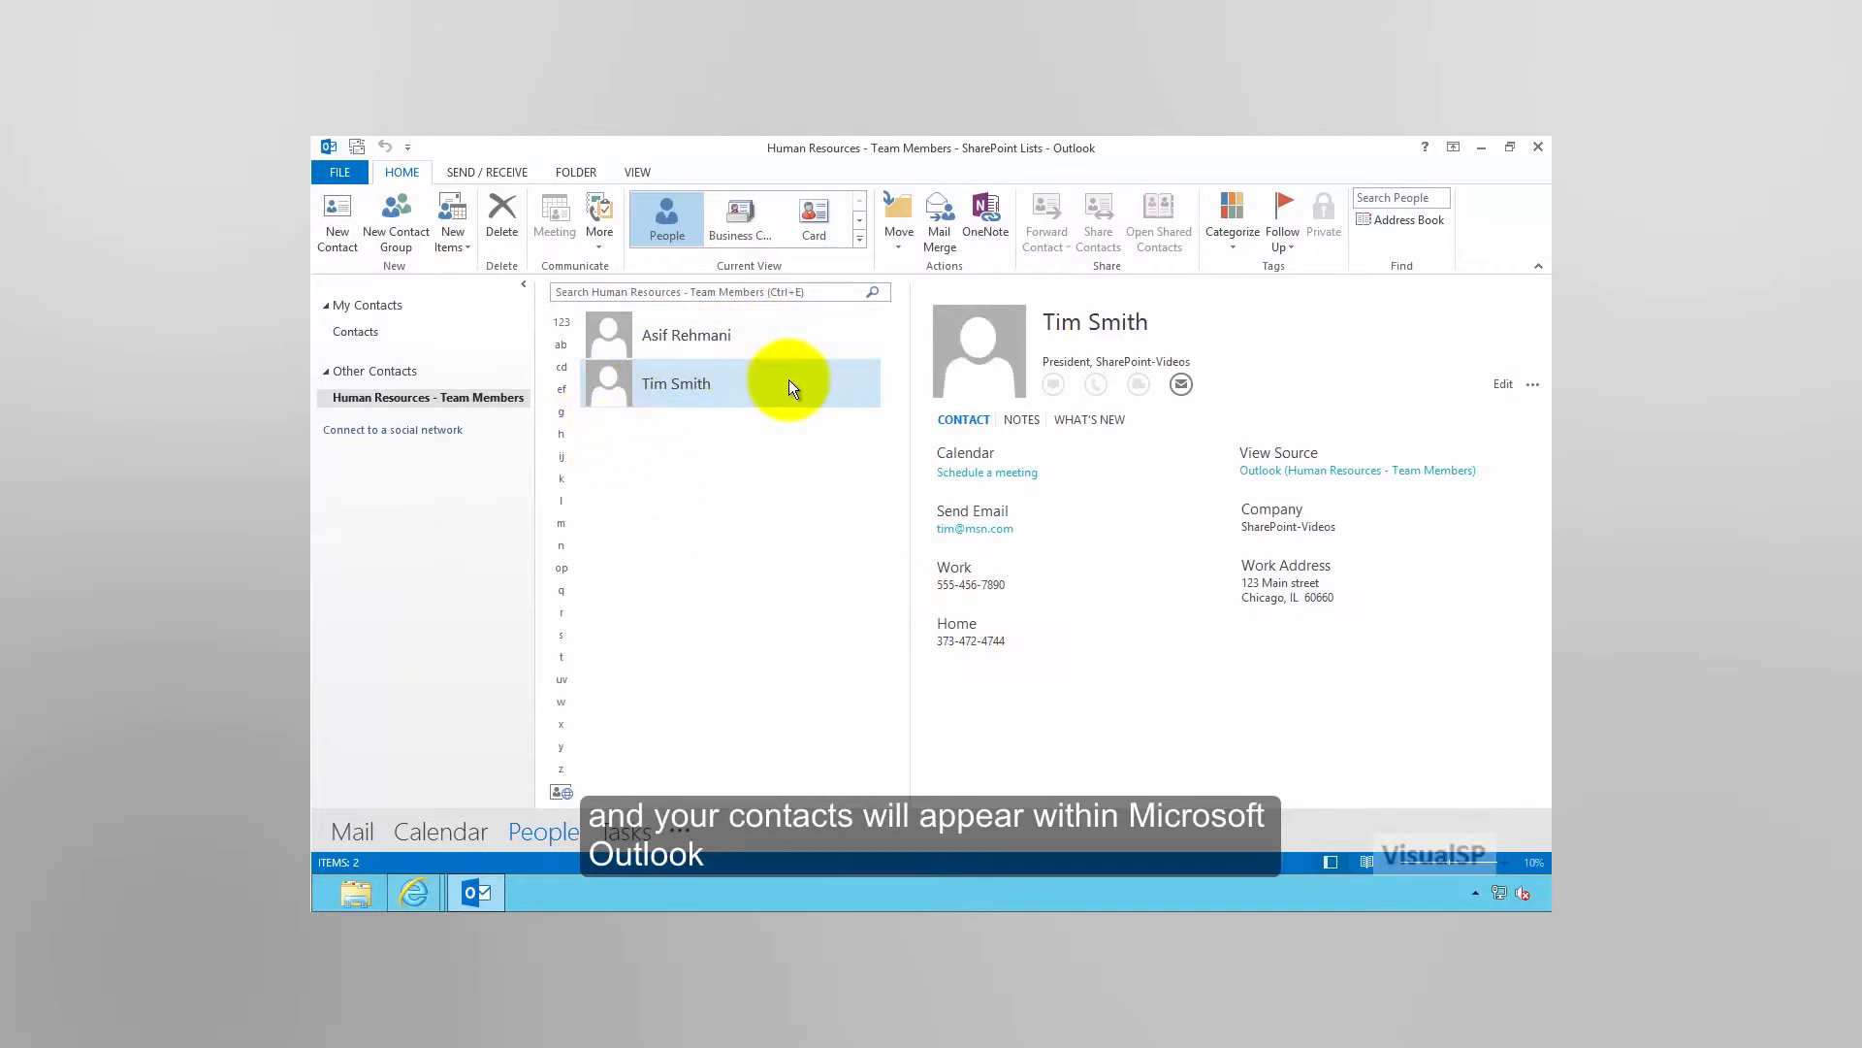
{"action": "left_click", "coordinate": [686, 335]}
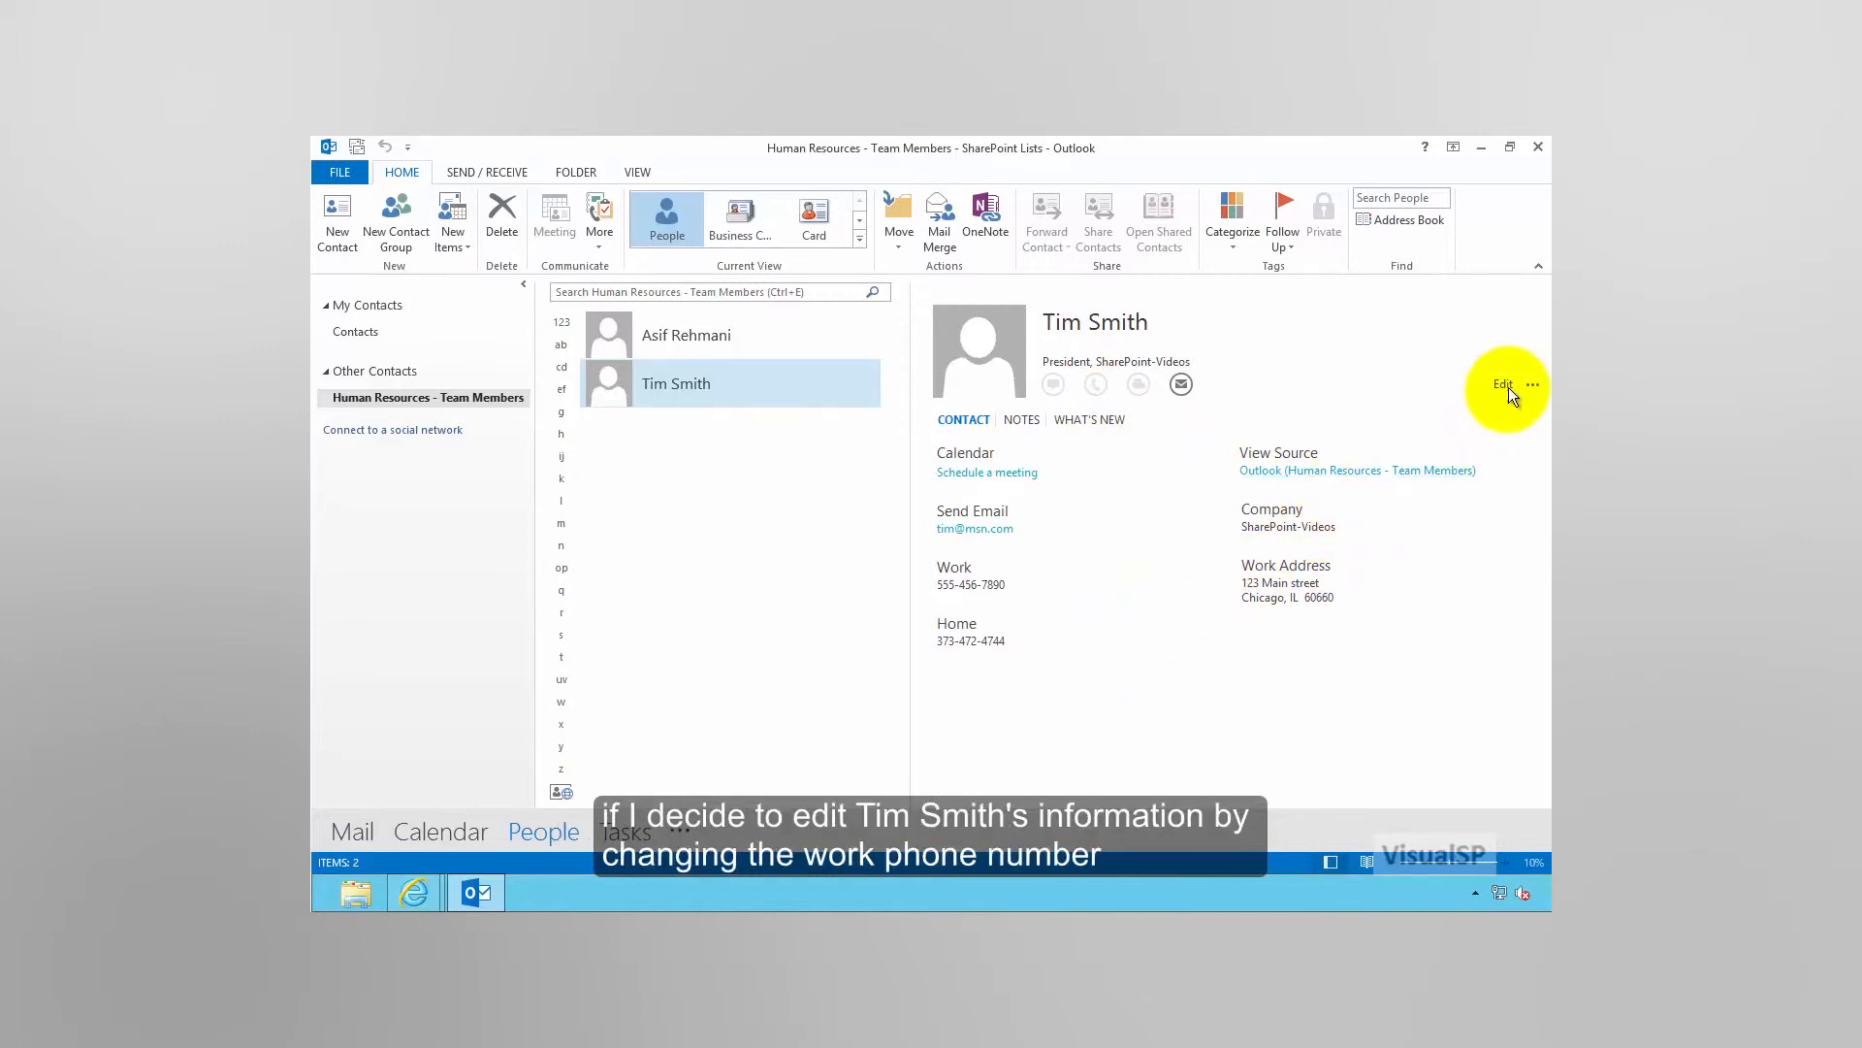
{"action": "left_click", "coordinate": [1501, 385]}
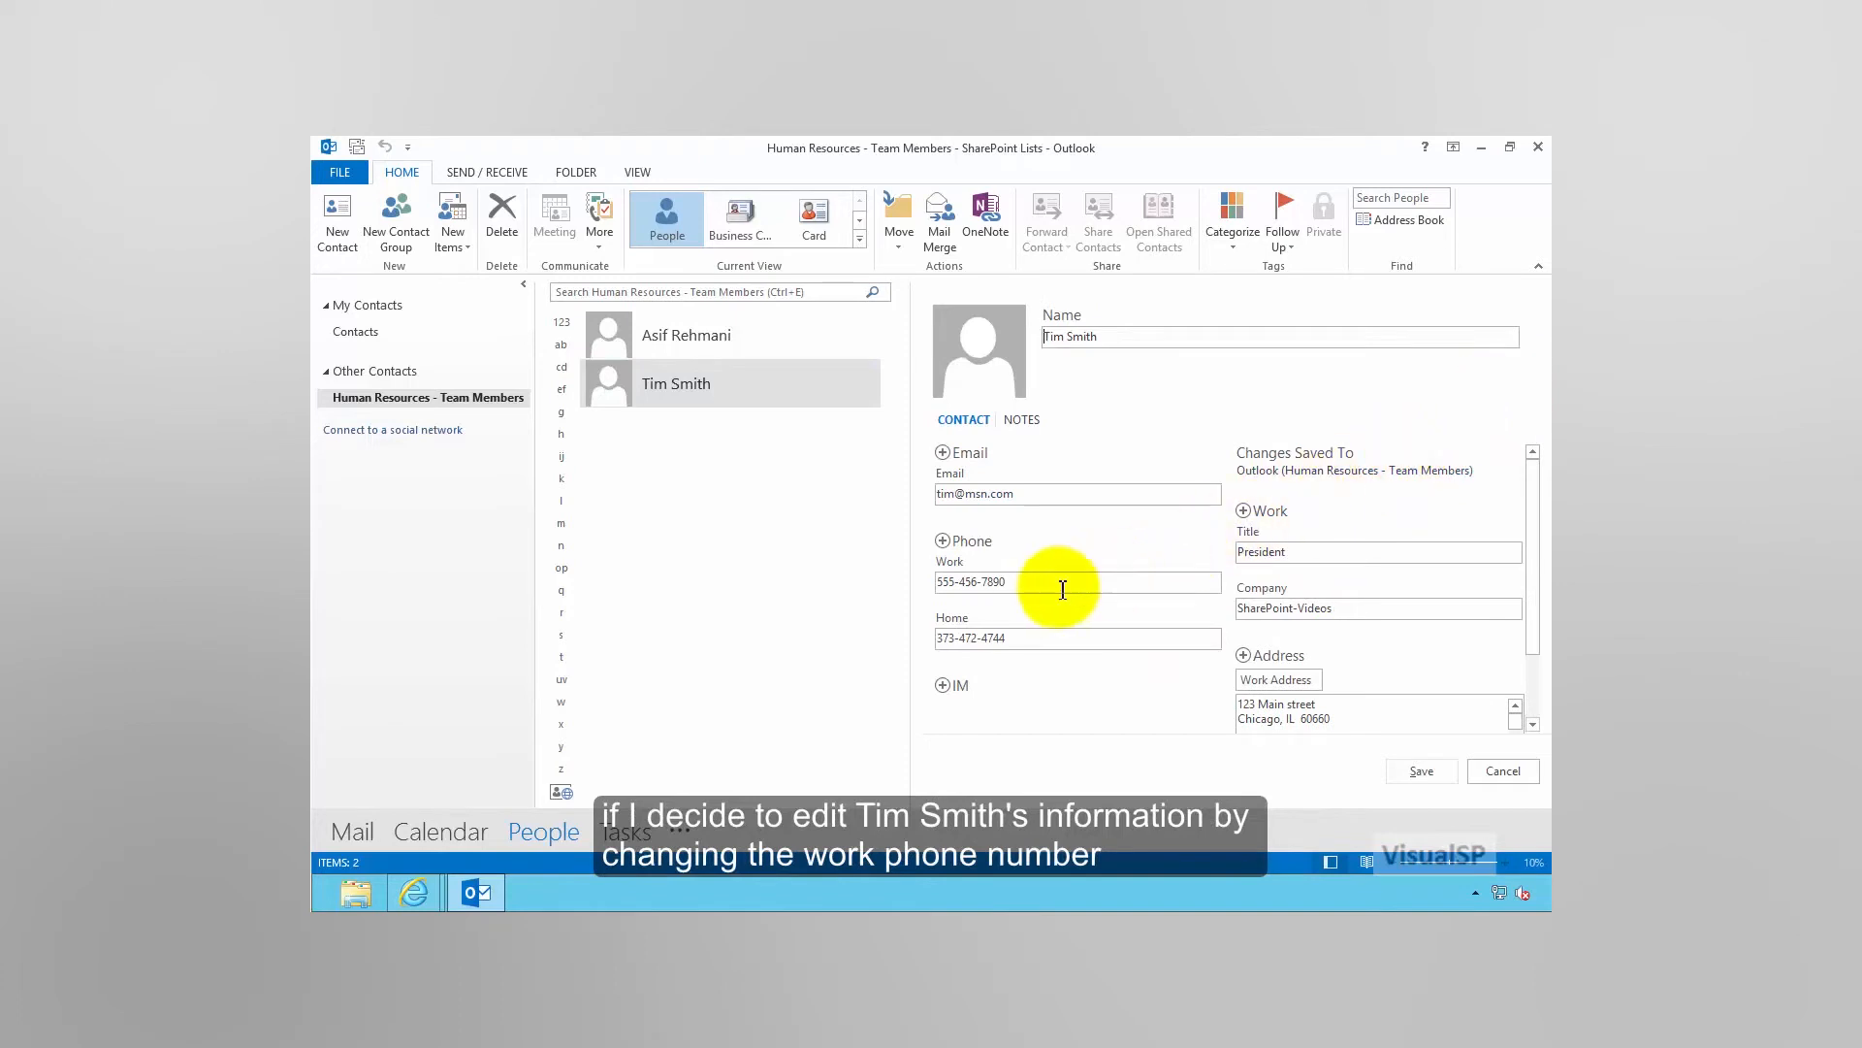
{"action": "left_click", "coordinate": [1074, 581]}
{"action": "type", "text": "5093"}
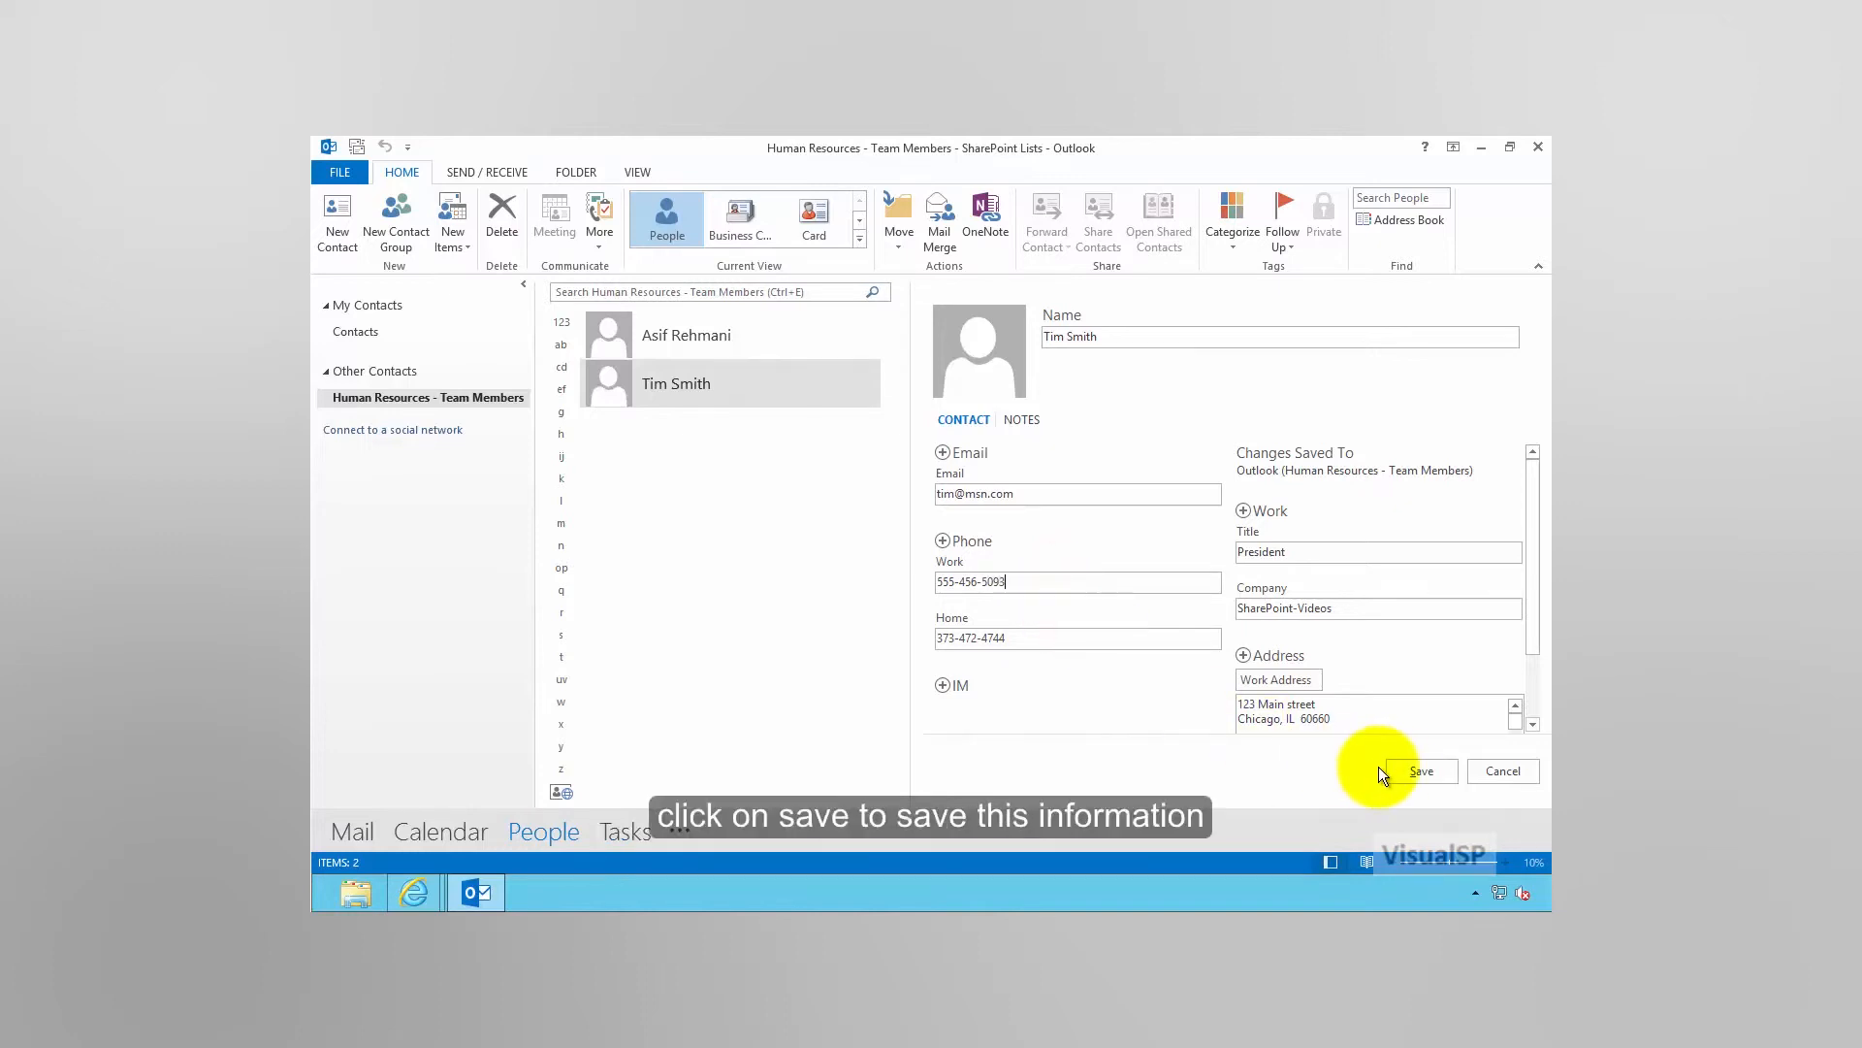
{"action": "left_click", "coordinate": [1419, 769]}
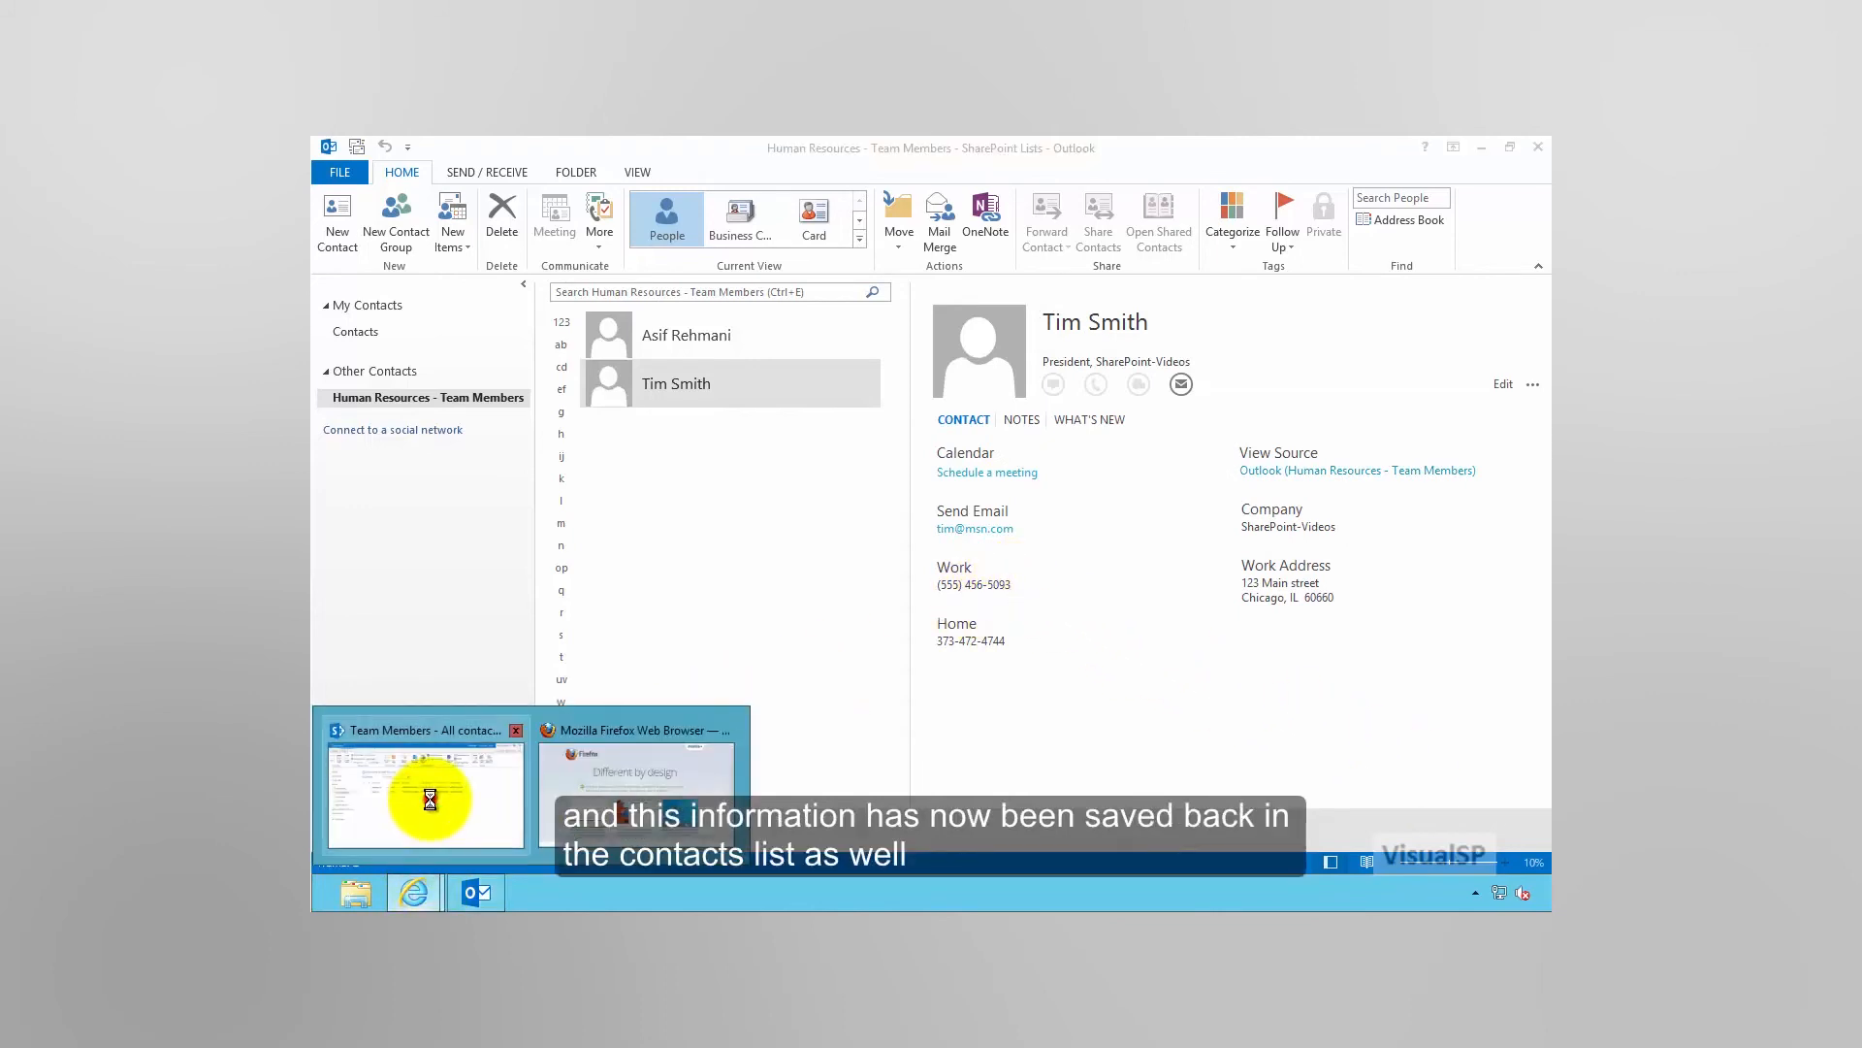
{"action": "left_click", "coordinate": [424, 790]}
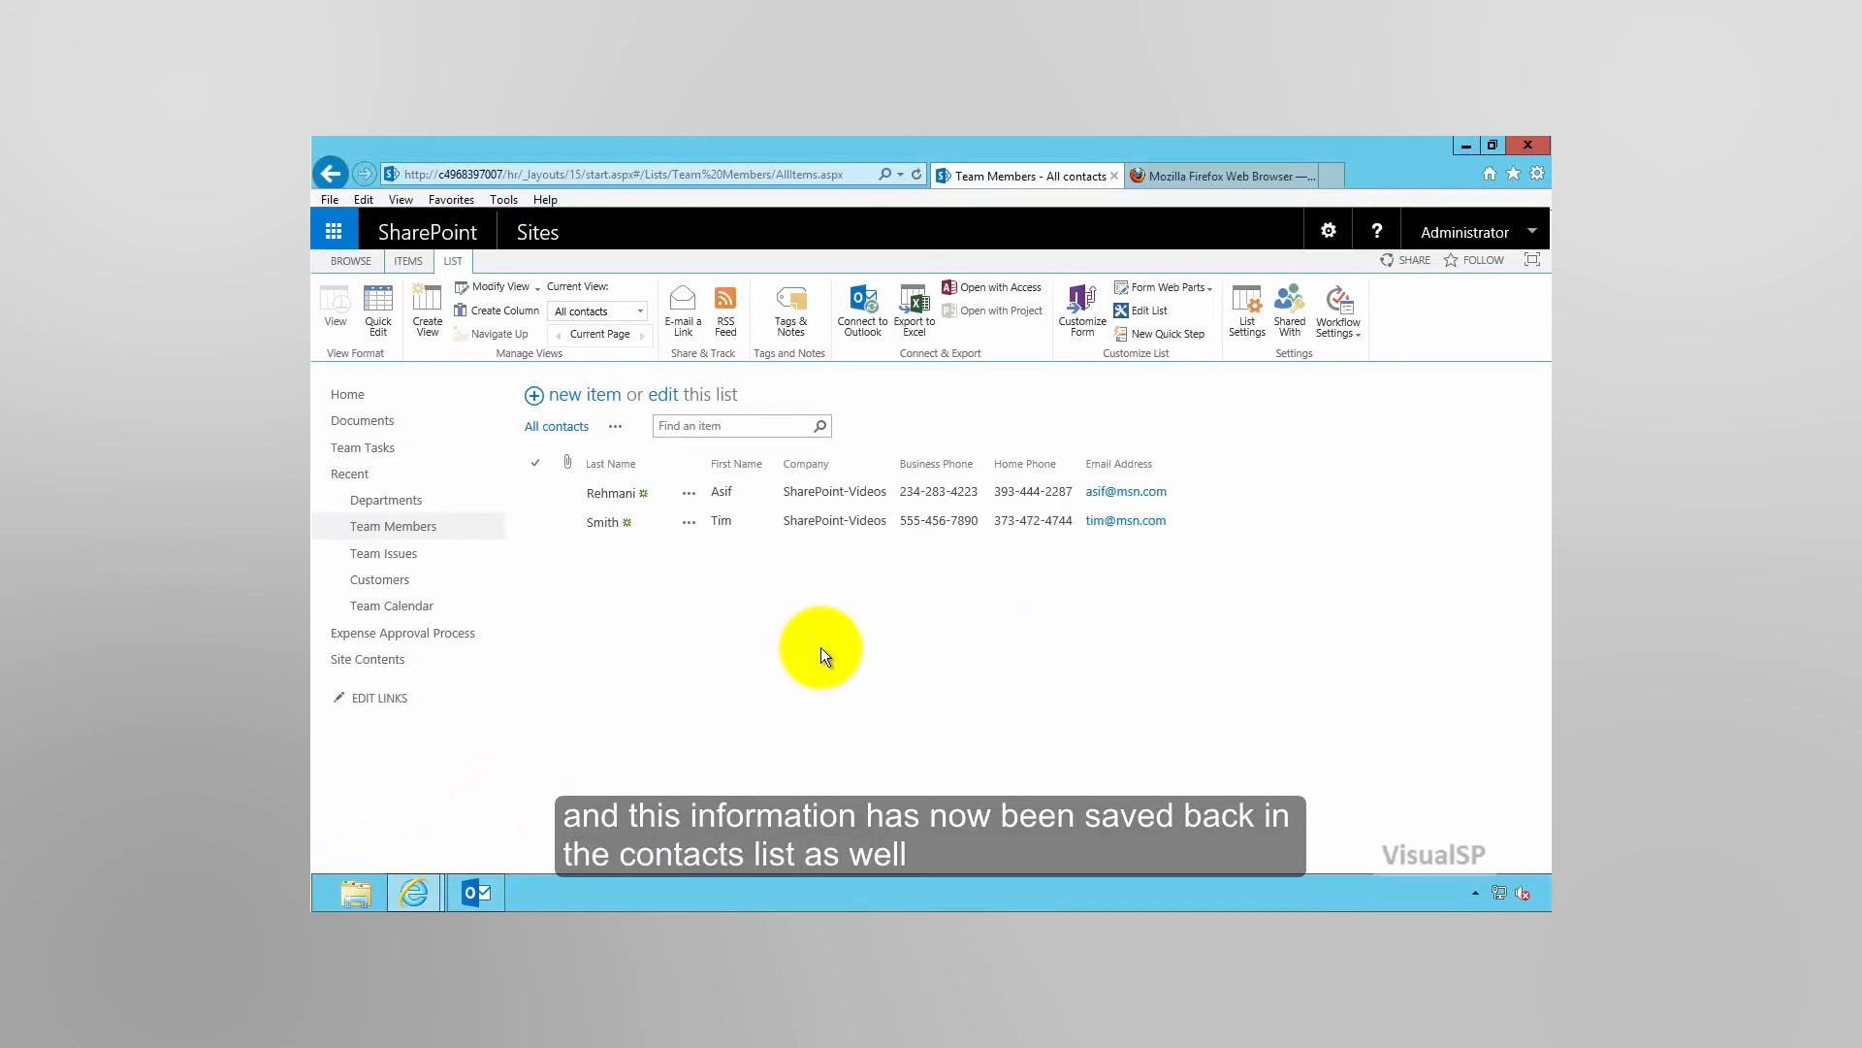